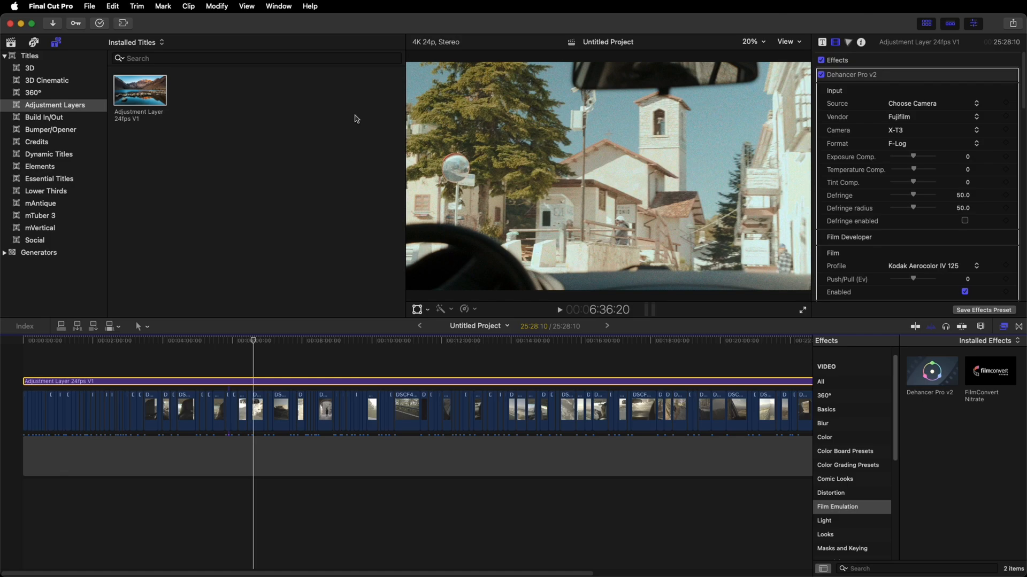
mouse_move(368, 212)
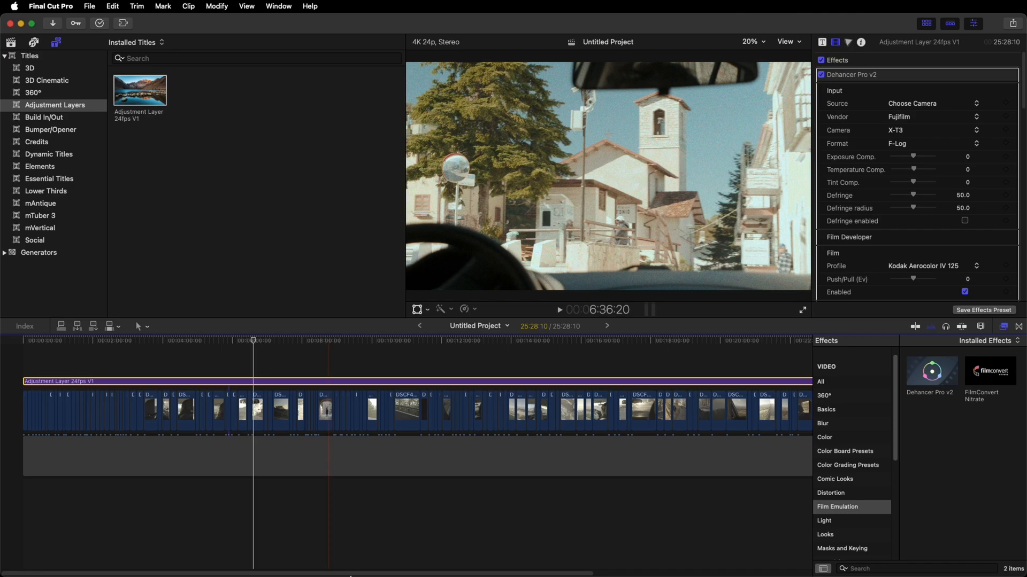
mouse_move(494, 563)
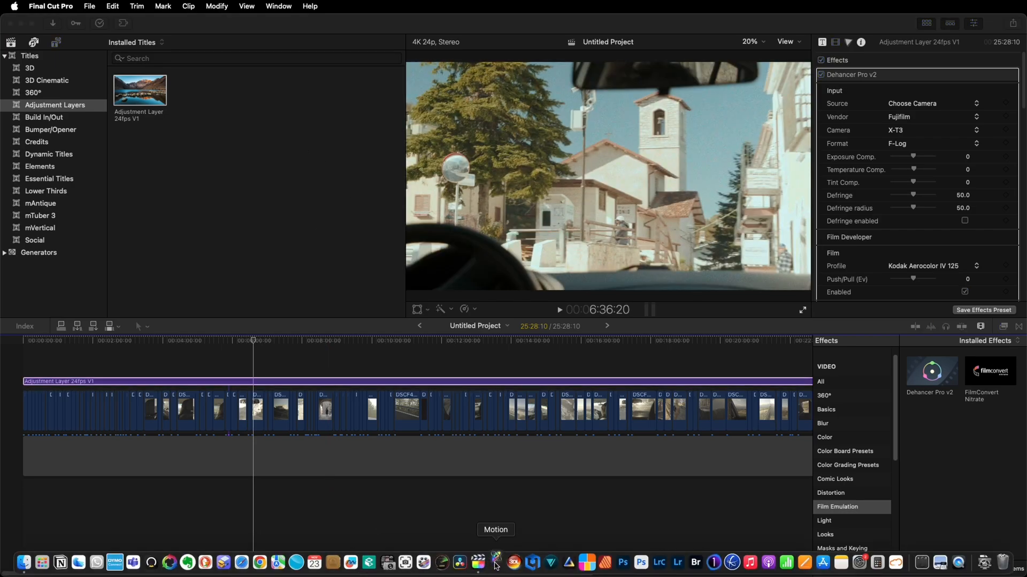
Step: Create a Motion Final Cut Title project at 4K Ultra HD resolution and 24 fps
click(478, 563)
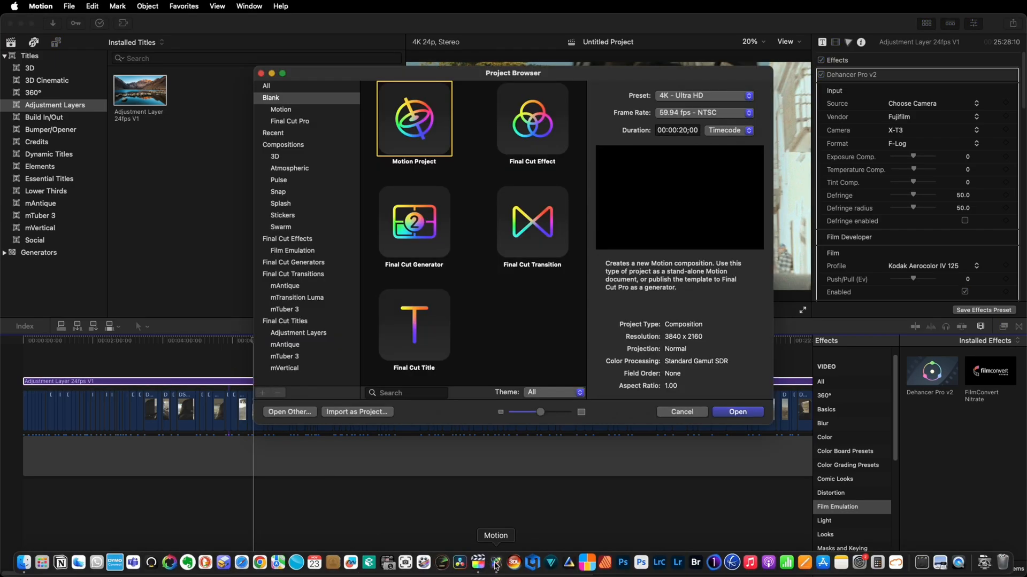
mouse_move(595, 302)
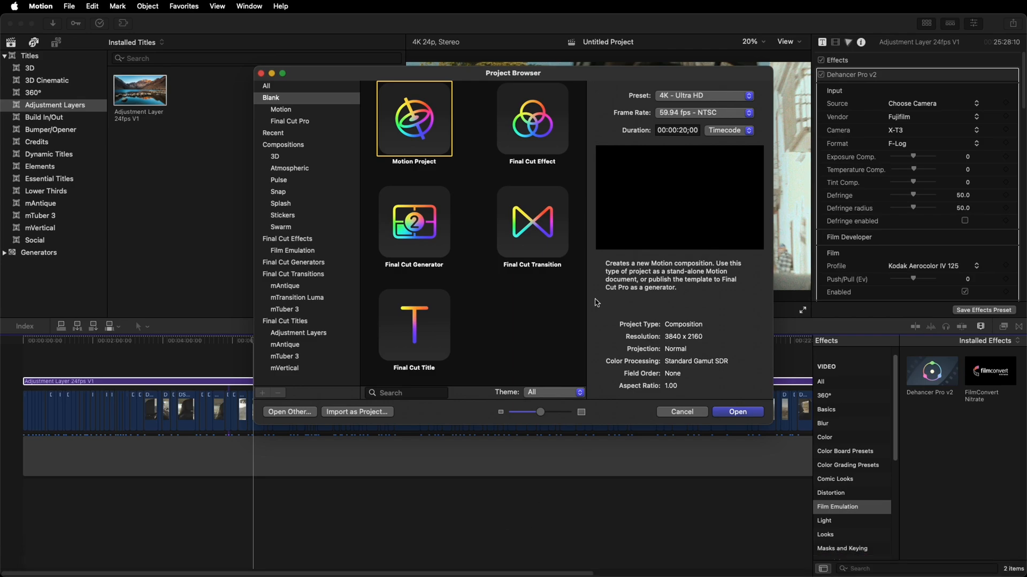
mouse_move(432, 335)
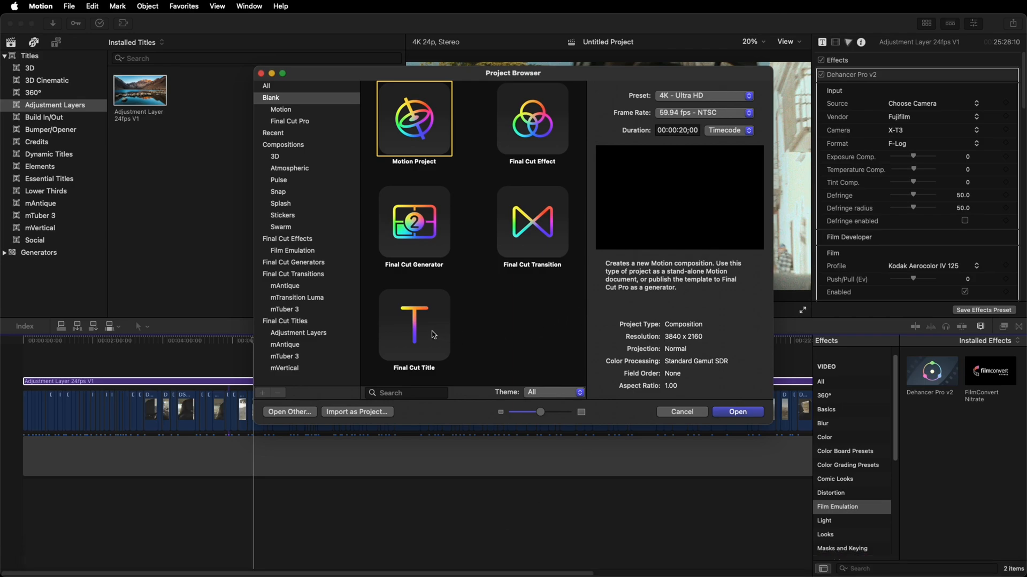
click(413, 324)
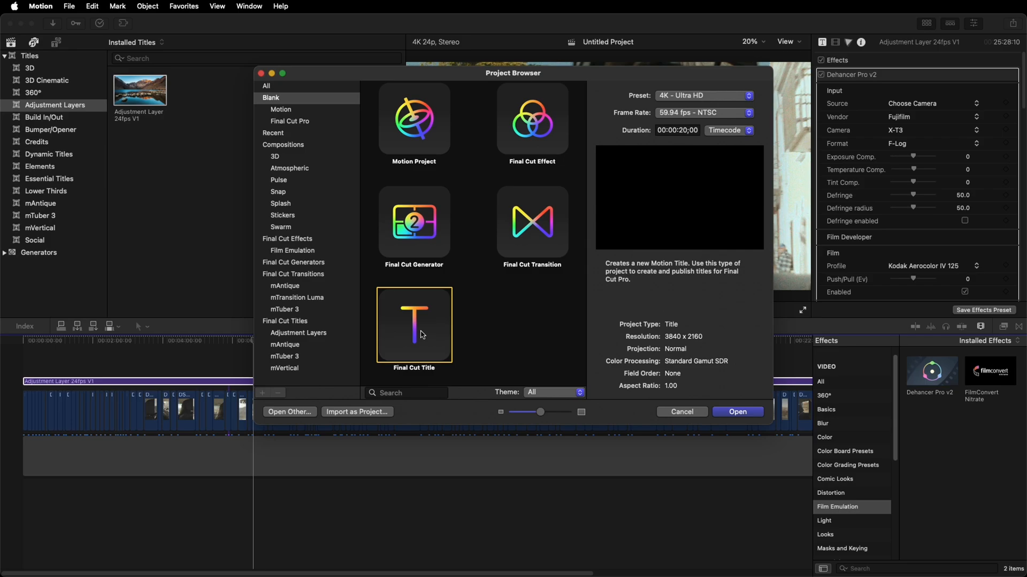
mouse_move(723, 102)
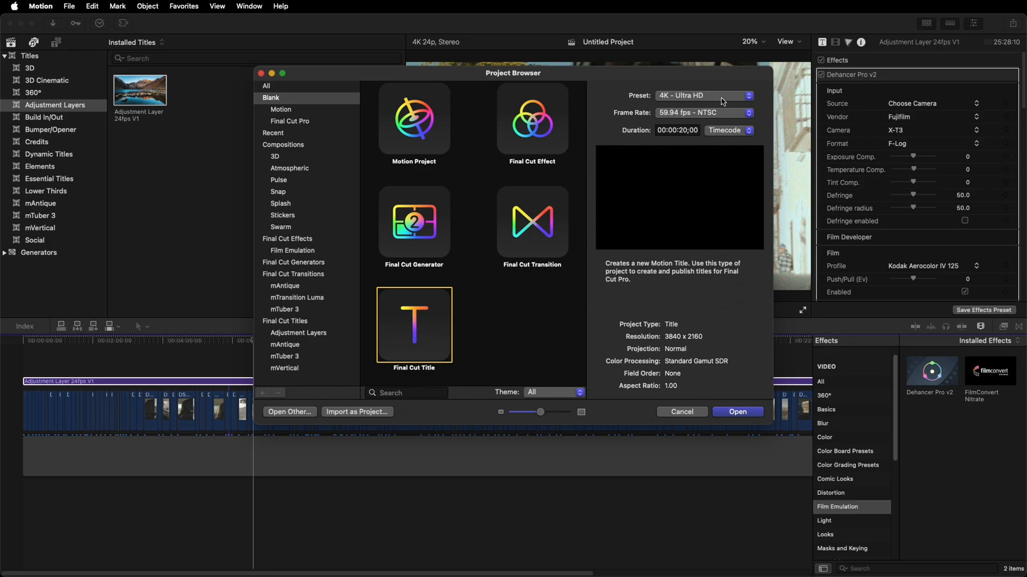
click(704, 96)
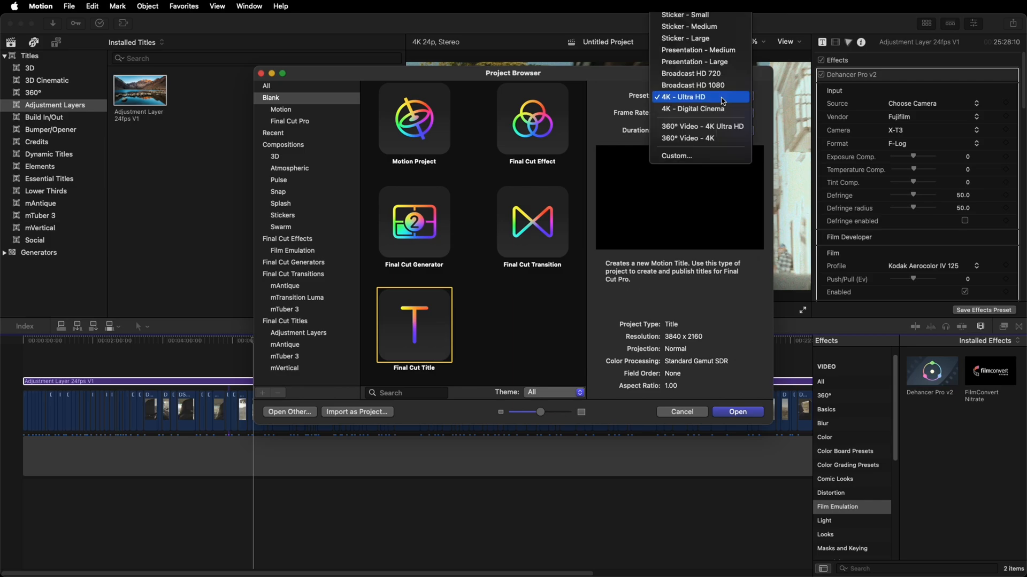
click(683, 96)
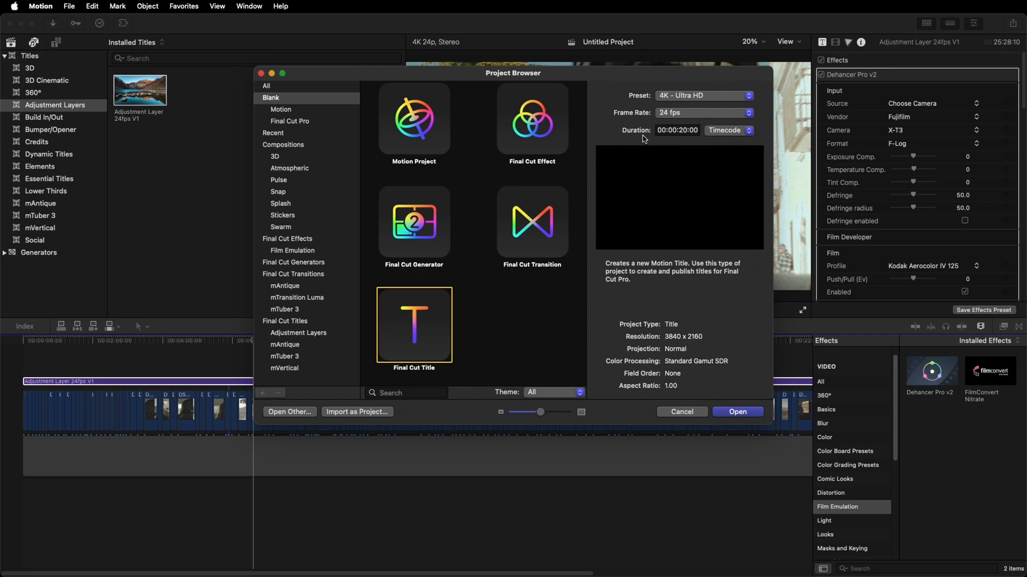
click(737, 411)
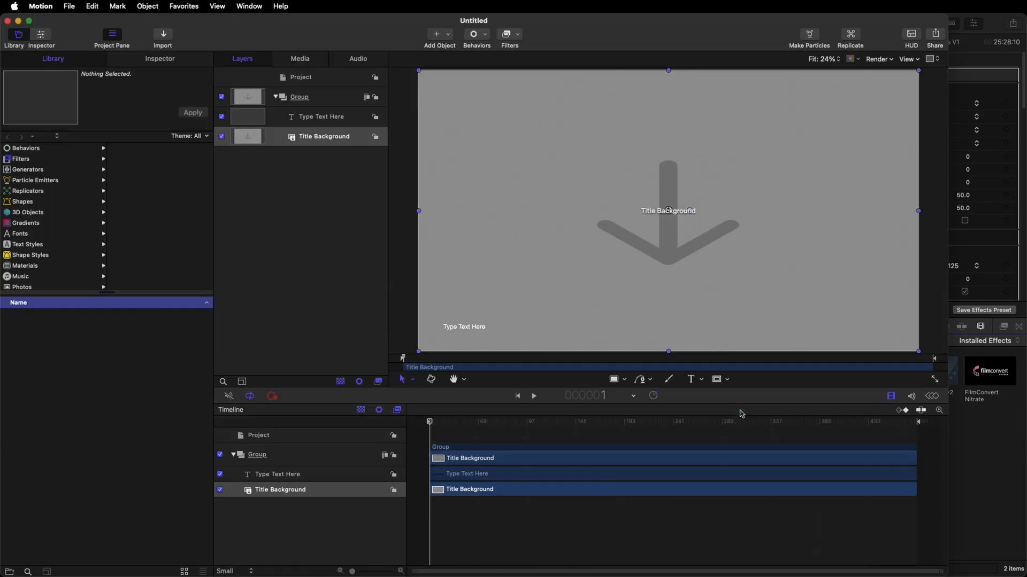
mouse_move(294, 93)
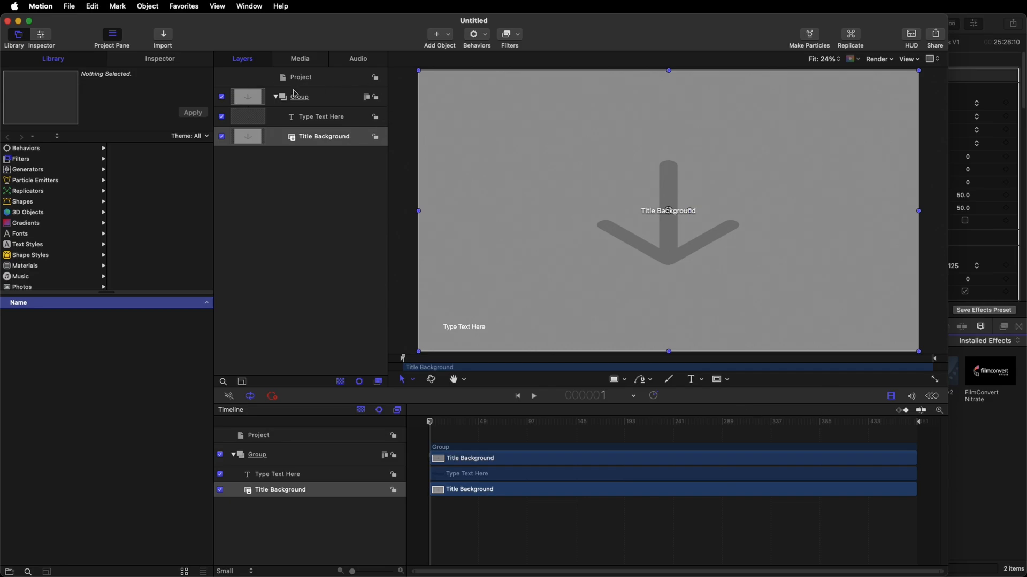
mouse_move(356, 120)
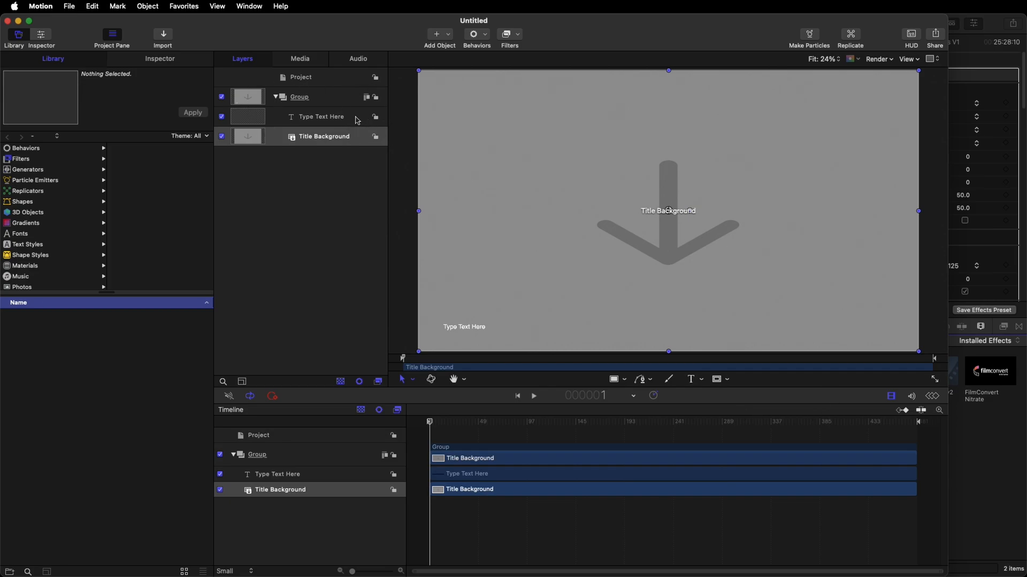
Step: Delete the 'Type Text Here' placeholder layer and open the File menu
click(321, 116)
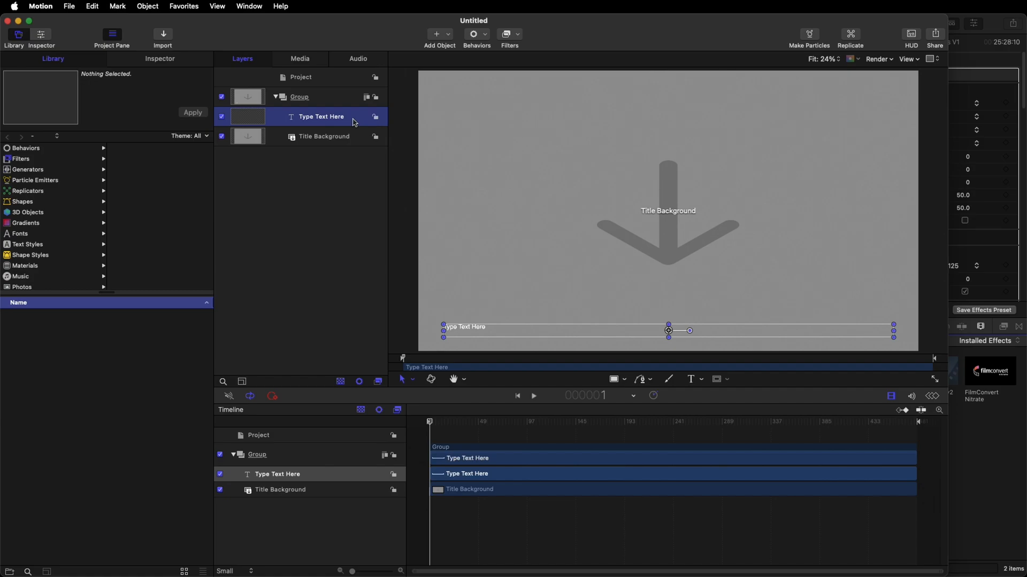
key(Delete)
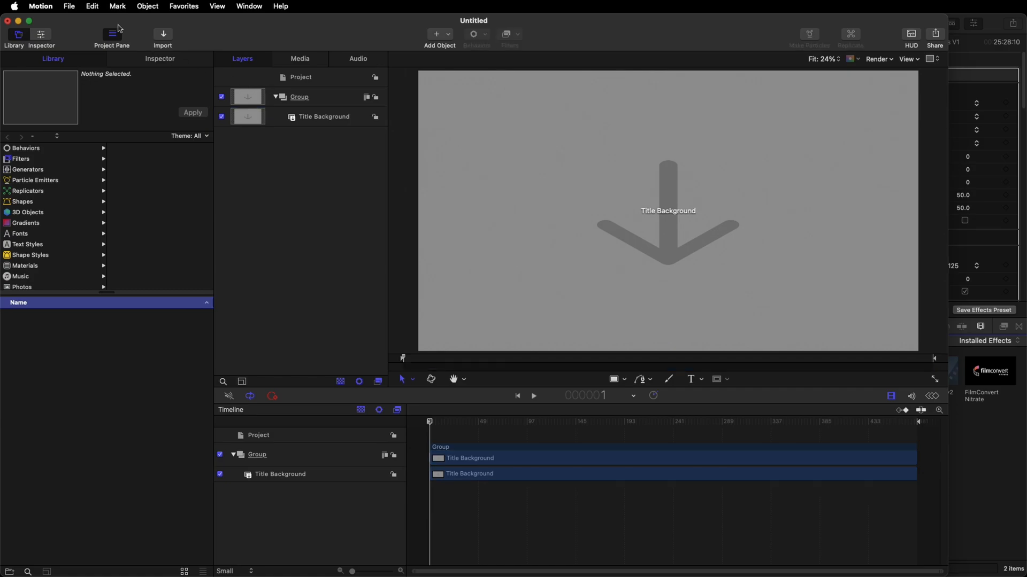
click(68, 6)
text(Adjustment)
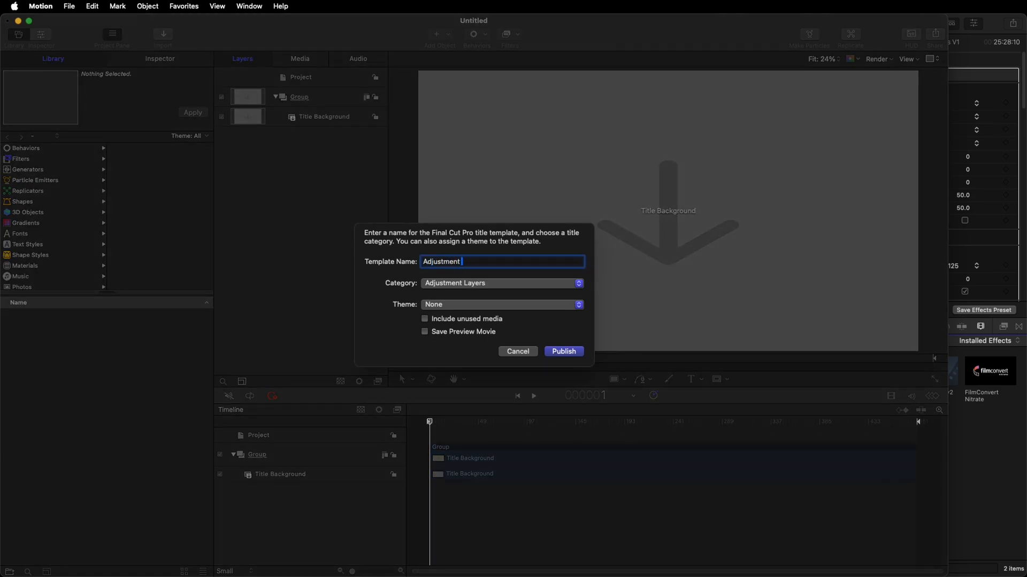
Step: Name the template 'Adjustment Layer 24fps V2' and keep the Adjustment Layers category
text(Layer 24fps V2)
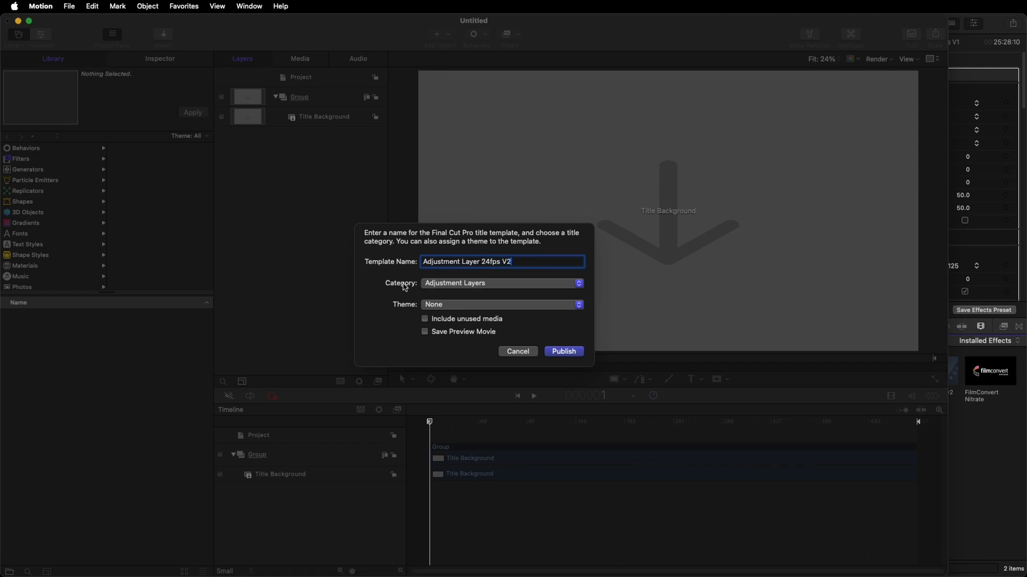
mouse_move(463, 288)
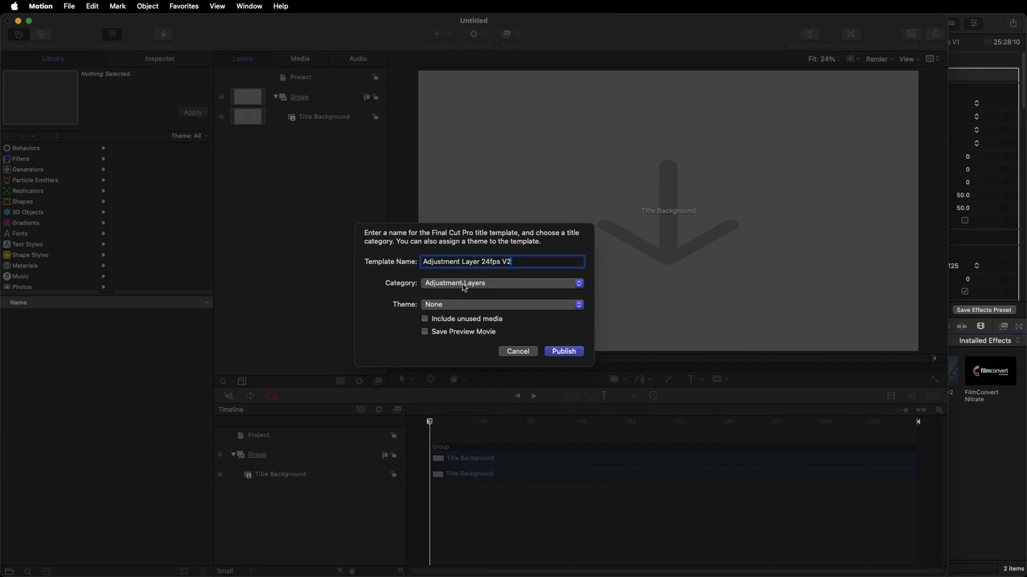
mouse_move(485, 286)
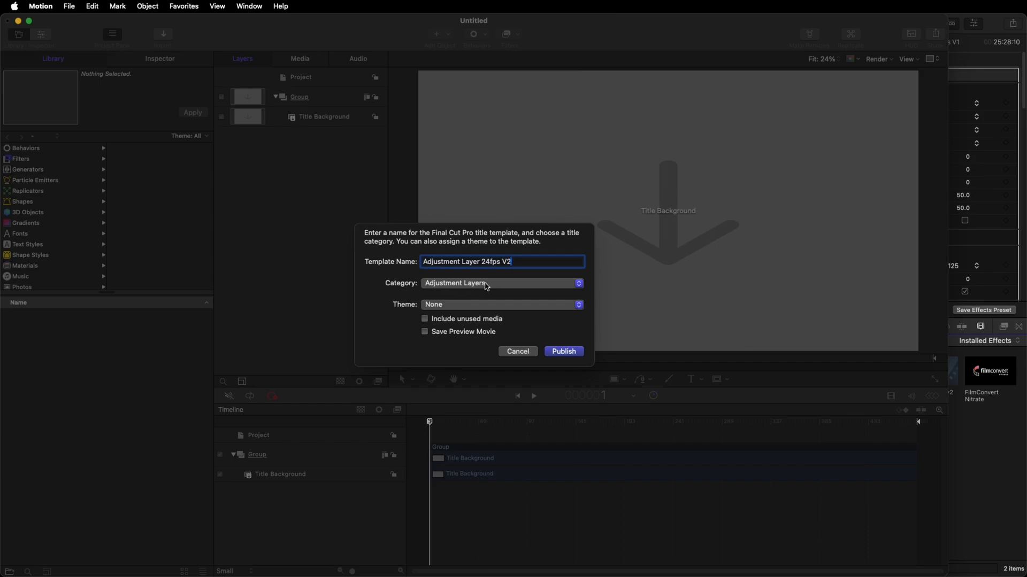
click(501, 282)
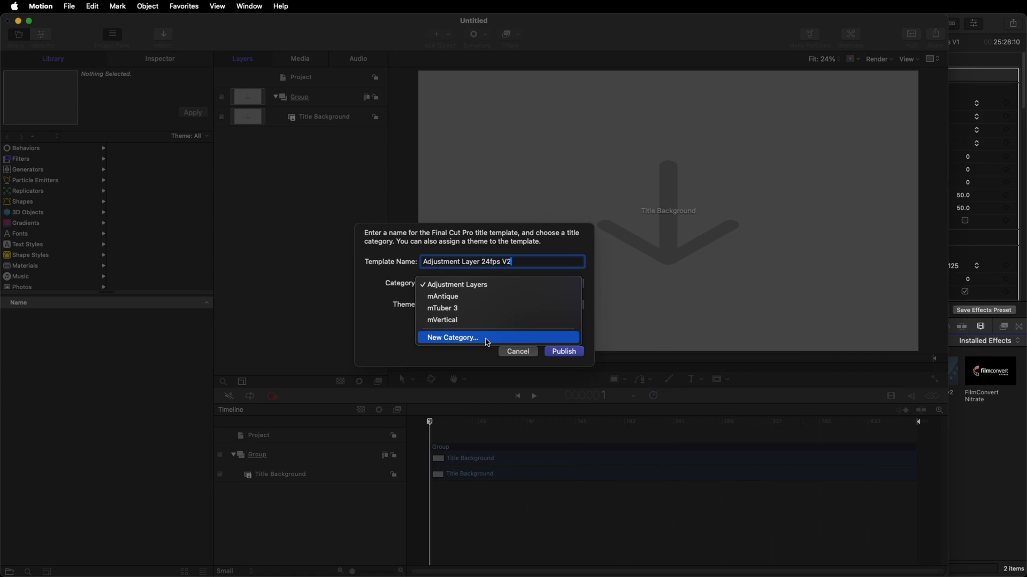
click(456, 284)
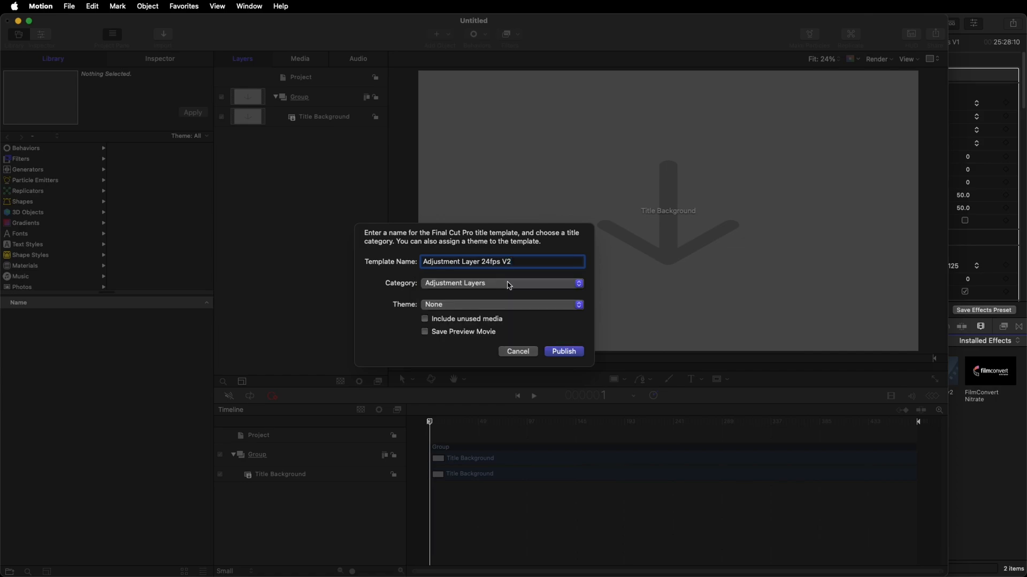
mouse_move(431, 308)
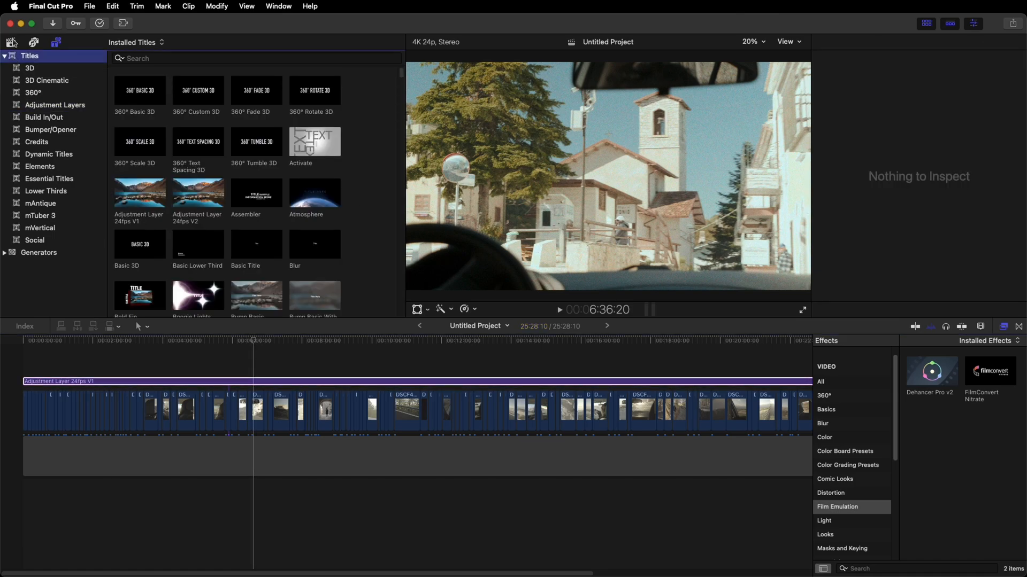
Step: Open the Adjustment Layers titles and select Adjustment Layer 24fps V2 beside V1
click(56, 41)
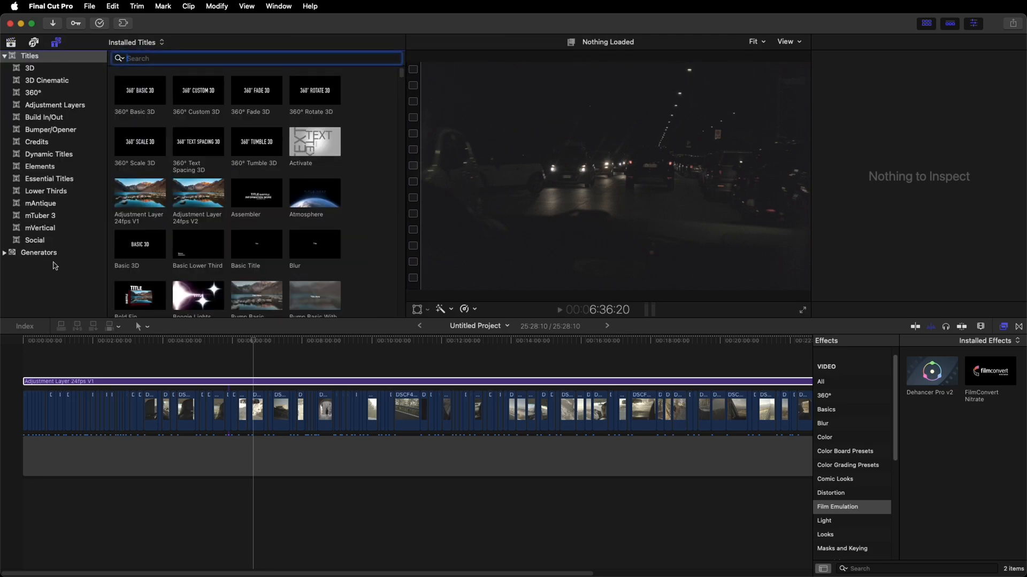
click(55, 105)
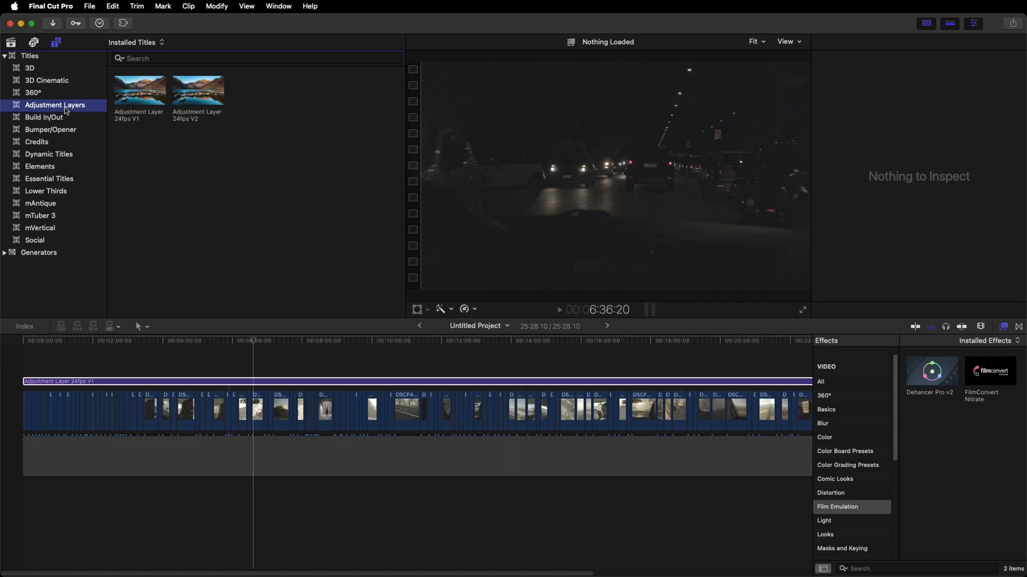
click(198, 90)
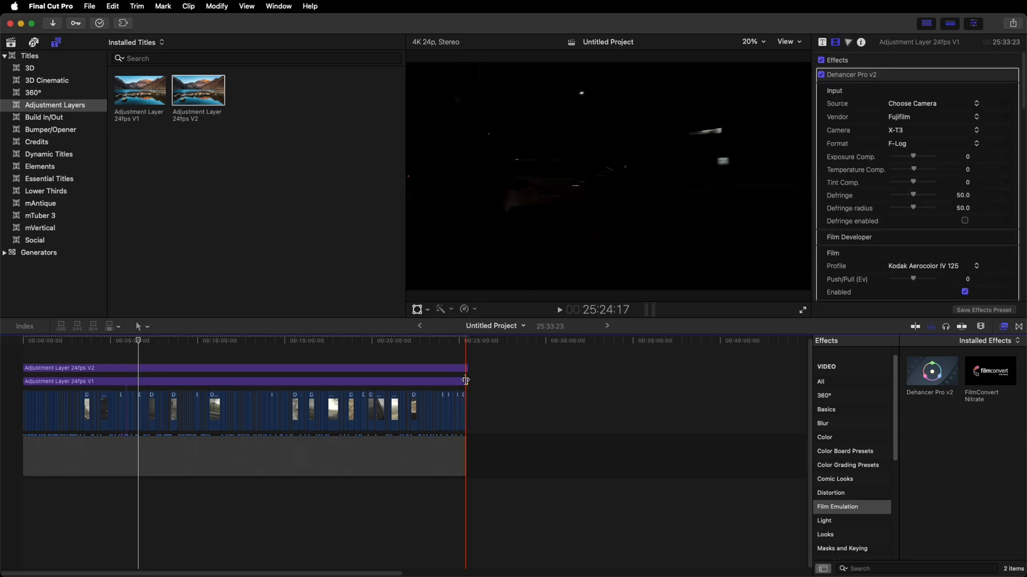
Step: Skim the timeline to preview the graded frame under both adjustment layers
click(157, 341)
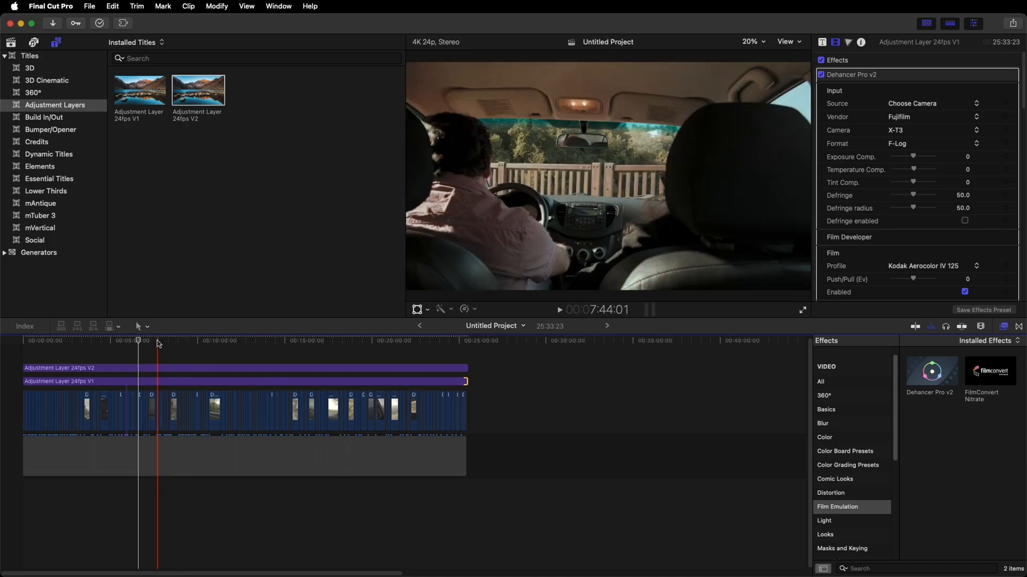
click(164, 341)
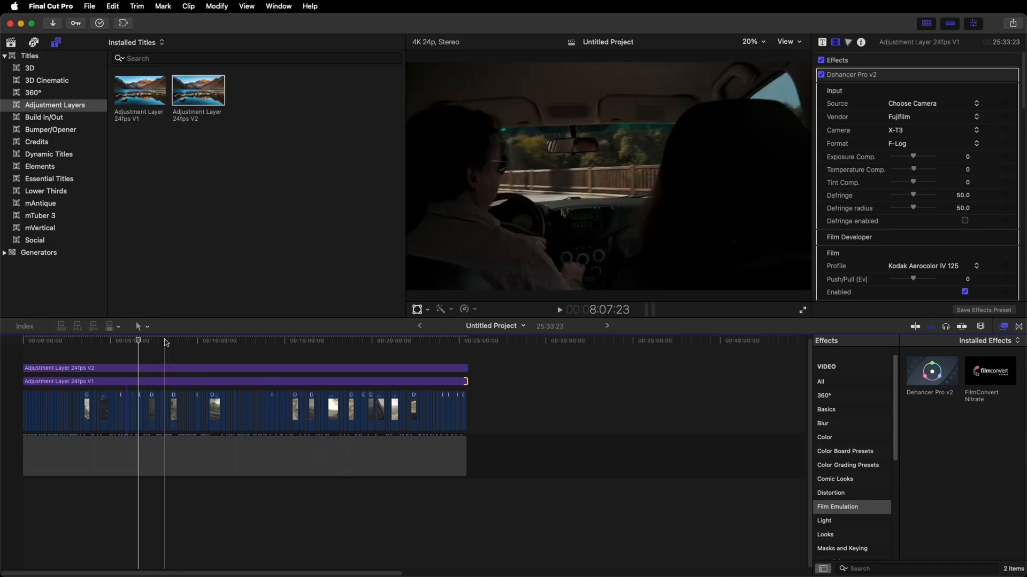